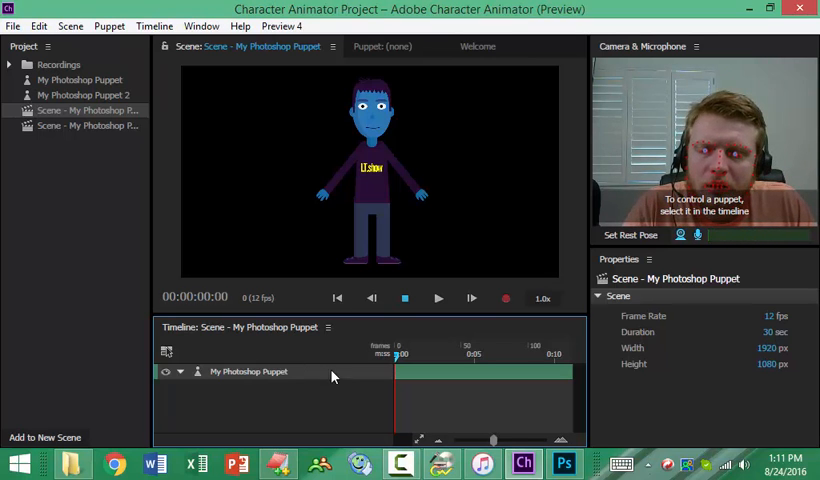
# Arm the My Photoshop Puppet track so its Dangle and Dragger behaviors are listed
pyautogui.click(250, 372)
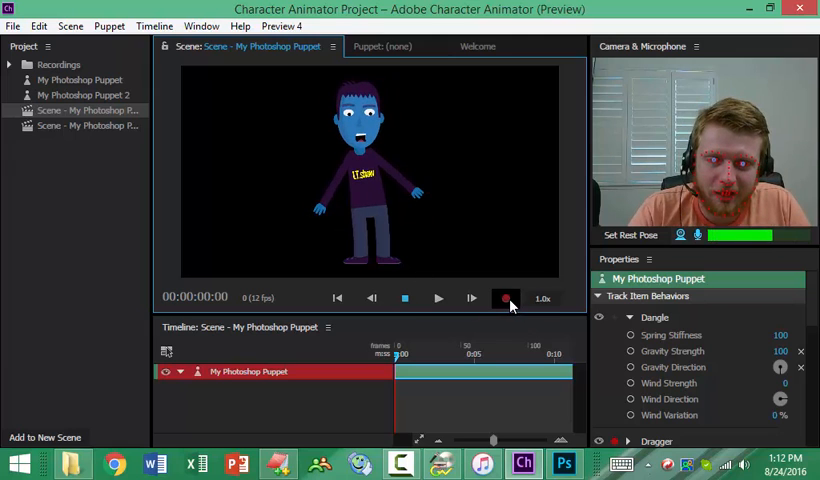
# Record a face-tracked, voiced performance as a take, then stop to capture Take 2 - Audio
pyautogui.click(504, 296)
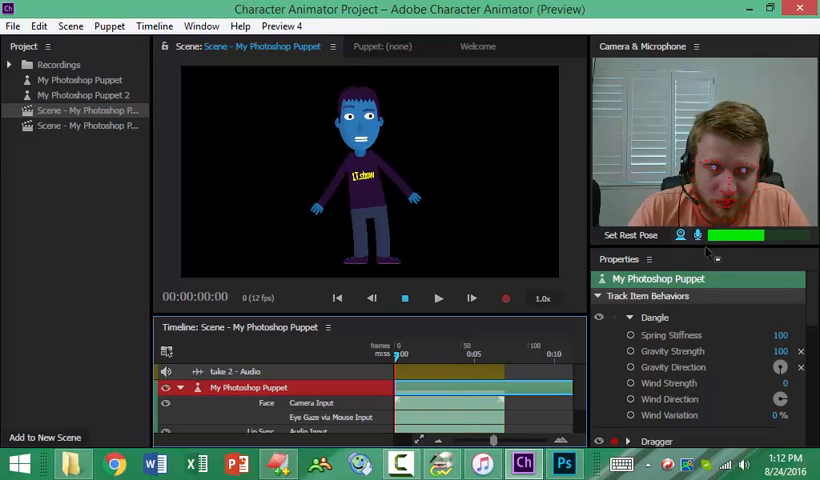
pyautogui.click(404, 296)
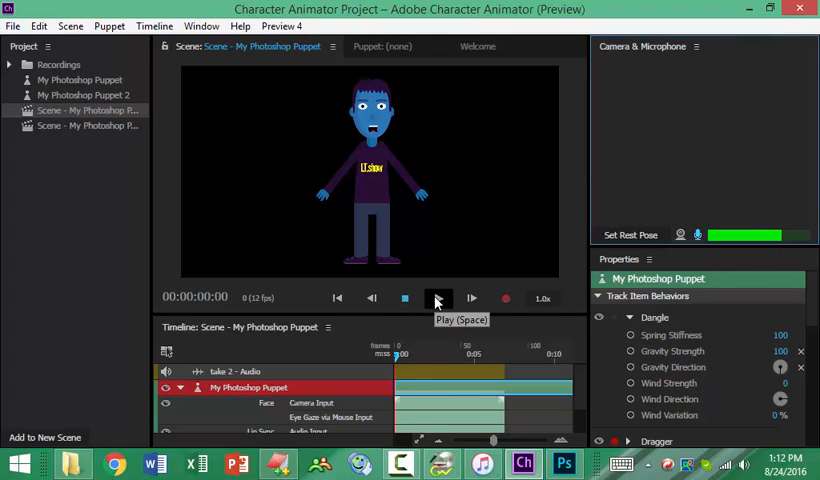
# Play back the recorded take in the scene for about five seconds, then stop
pyautogui.click(438, 298)
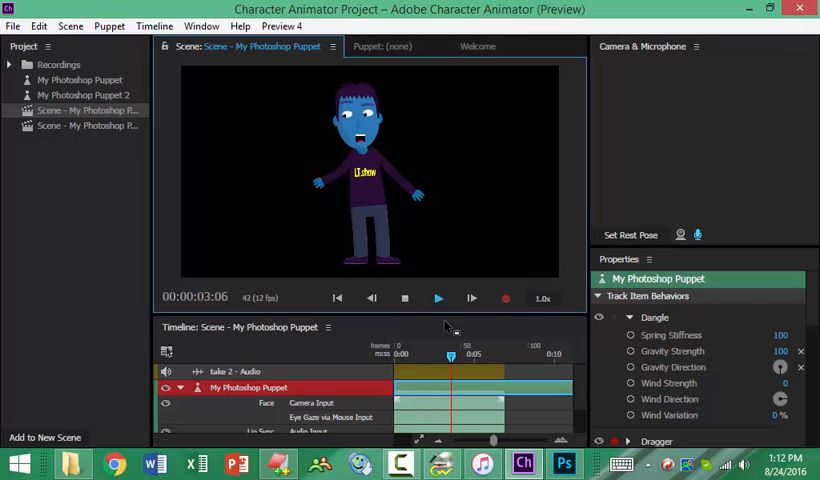
pyautogui.click(404, 298)
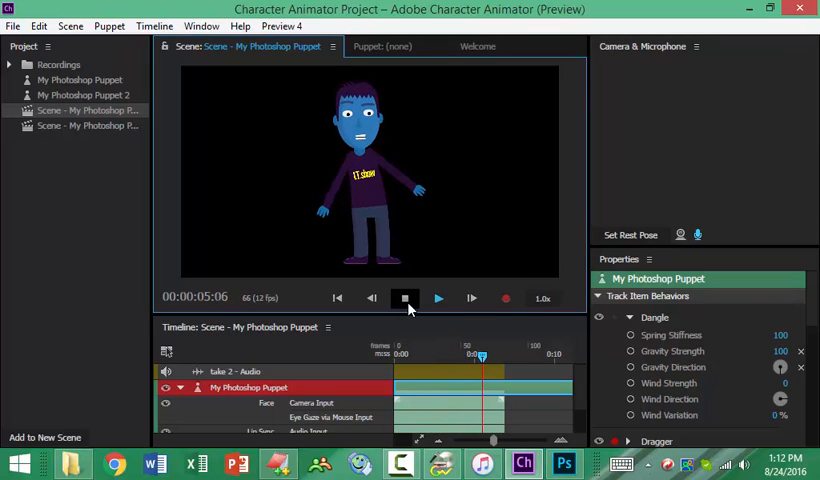